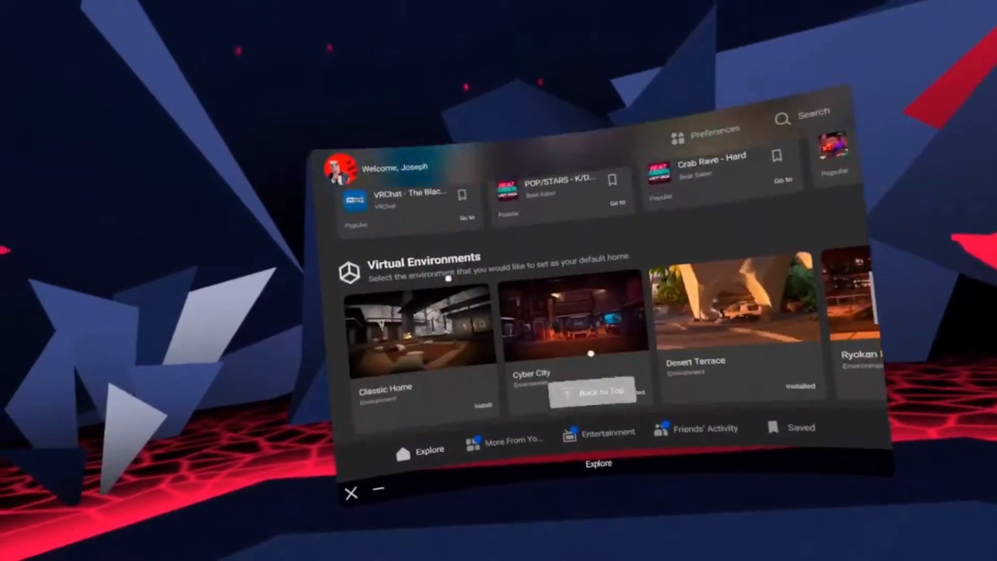
# Scroll past the Explore panel toward the File Manager in the universal menu
pyautogui.scroll(-3)
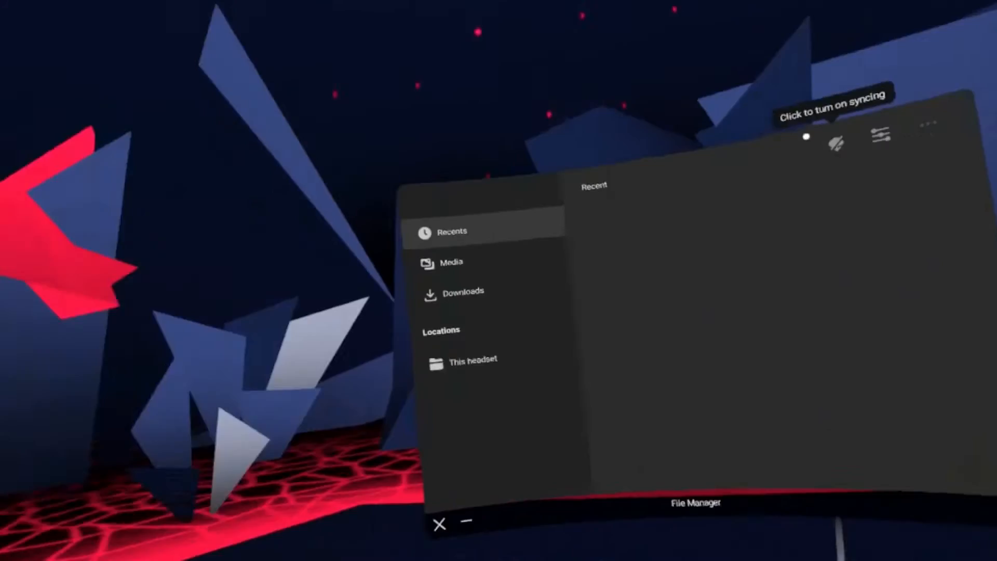
# Play the 6:35 Rec Room recording from Recents, go back, and show the Apps library
pyautogui.click(838, 140)
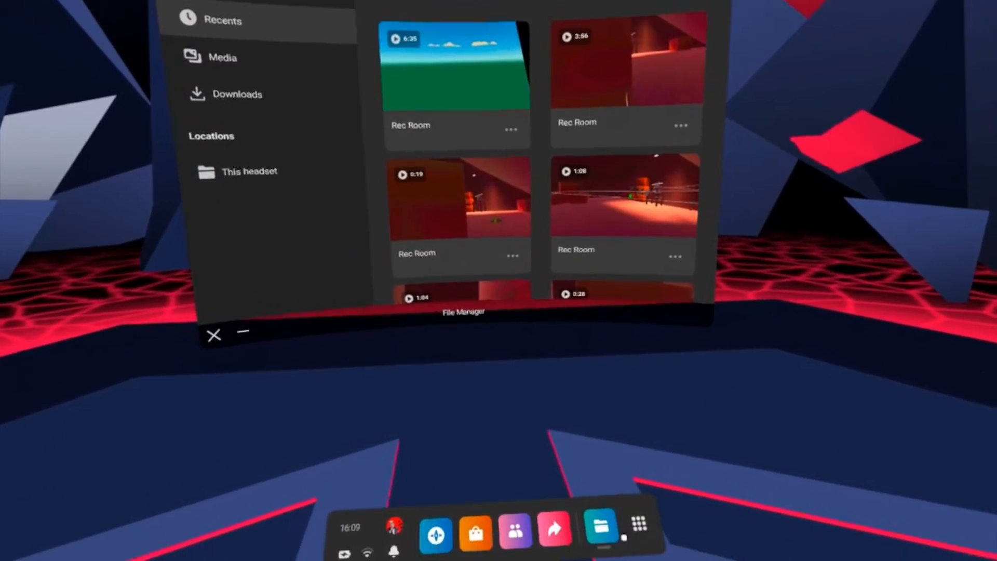
pyautogui.click(640, 523)
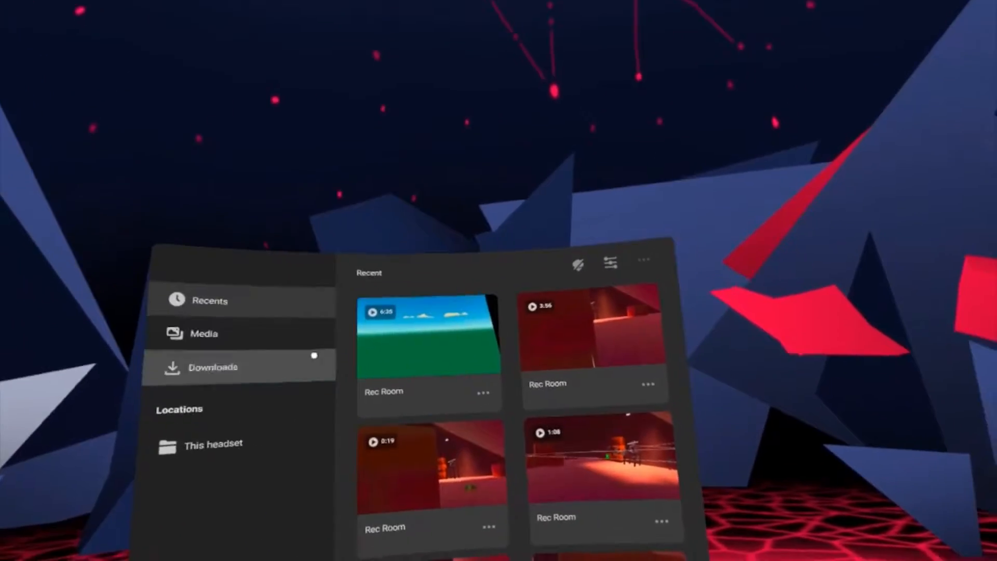
pyautogui.click(430, 334)
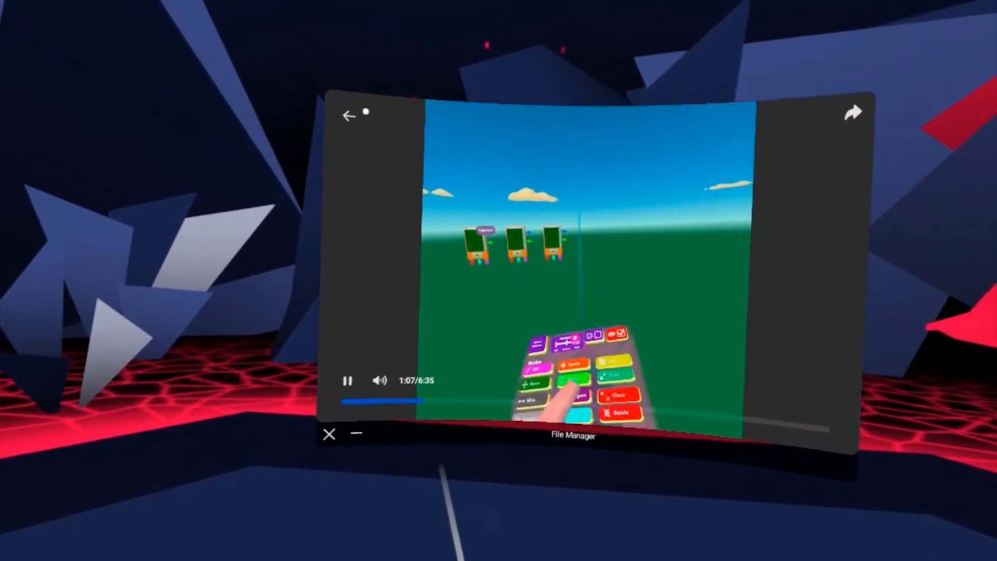
pyautogui.click(348, 115)
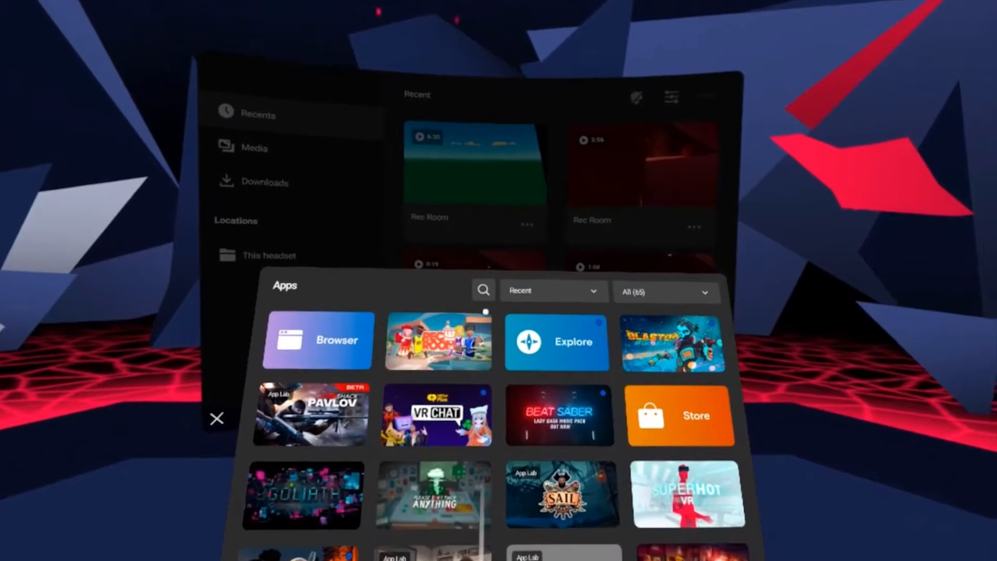
# Launch the browser on Google Drive and choose New > Upload files for the newest Rec Room mp4
pyautogui.click(216, 419)
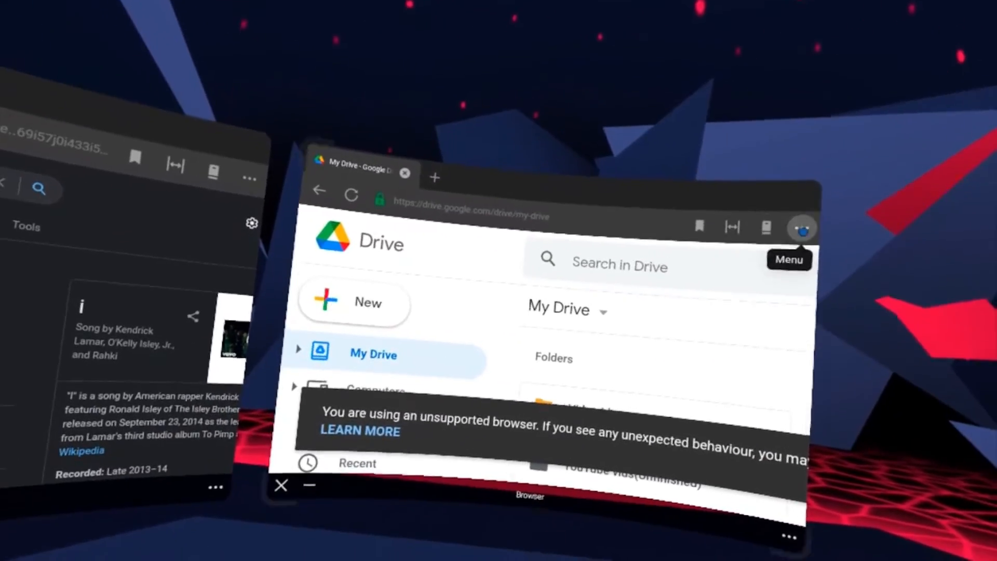
pyautogui.click(353, 302)
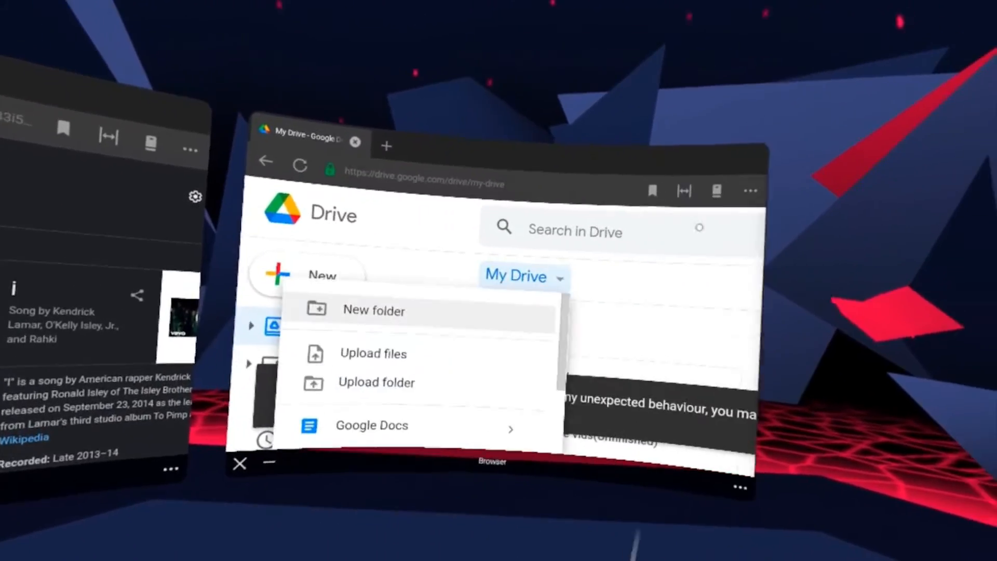
pyautogui.click(750, 191)
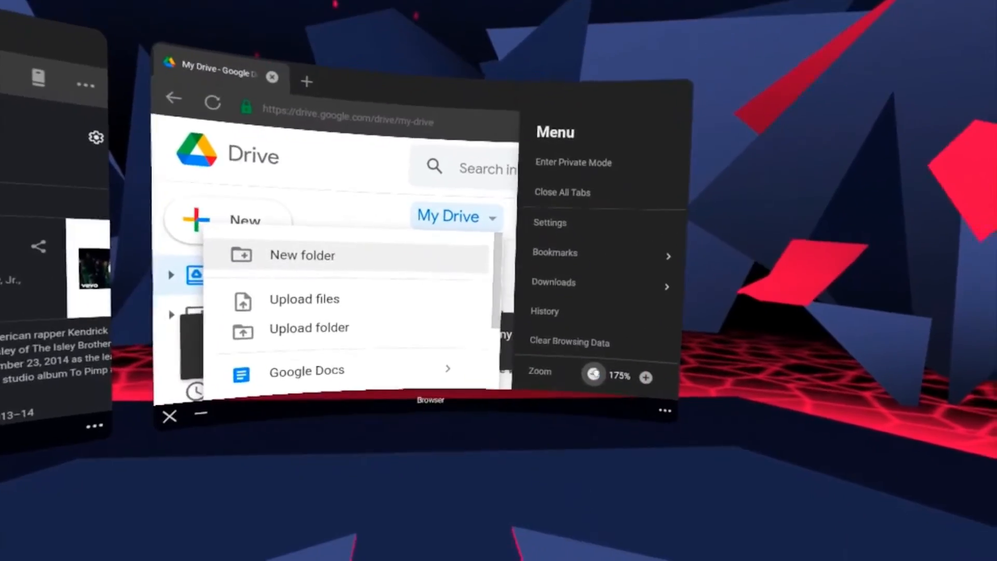
pyautogui.click(592, 377)
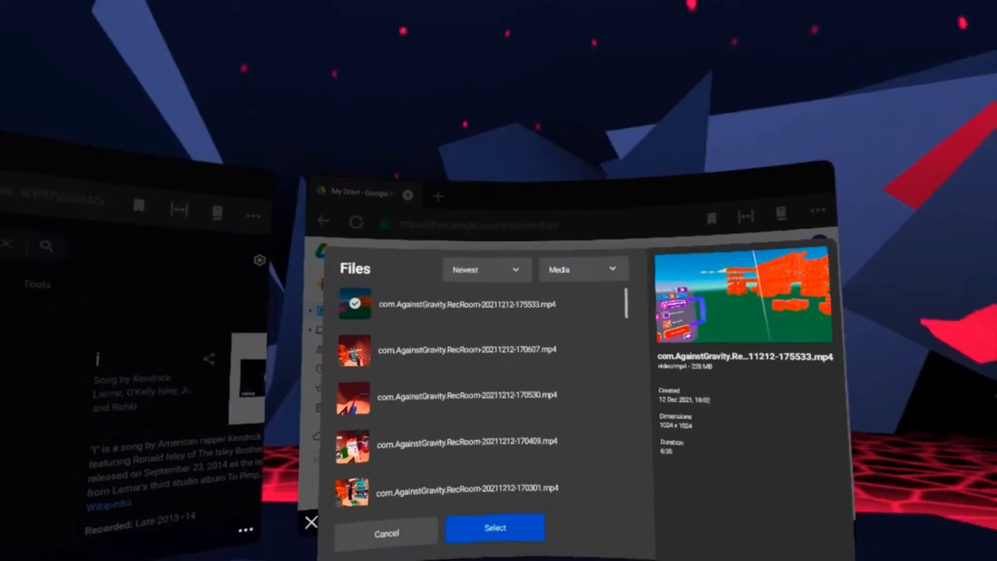
# Confirm the recording upload, then view it in My Drive on the PC
pyautogui.click(495, 528)
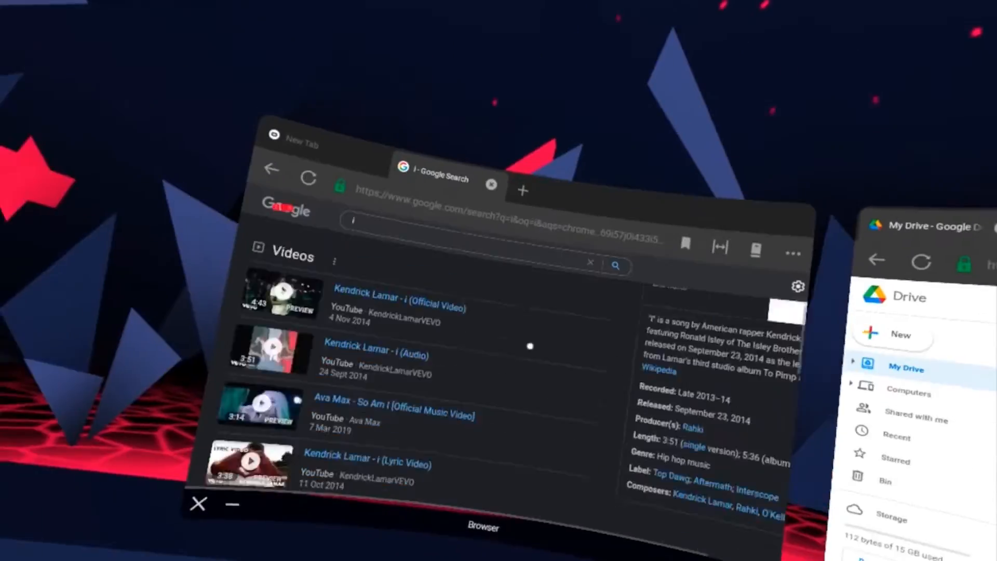
pyautogui.click(272, 168)
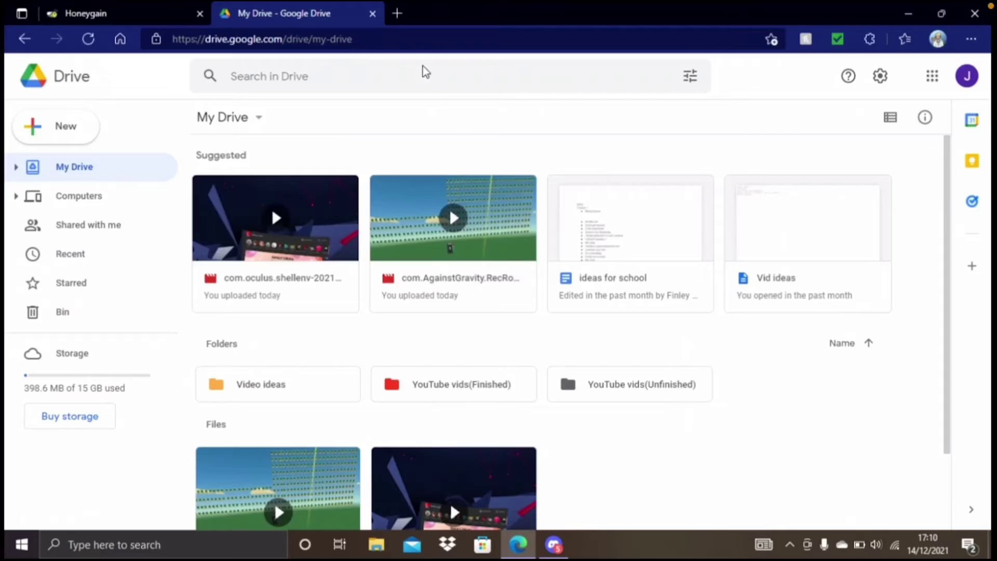
pyautogui.moveTo(277, 270)
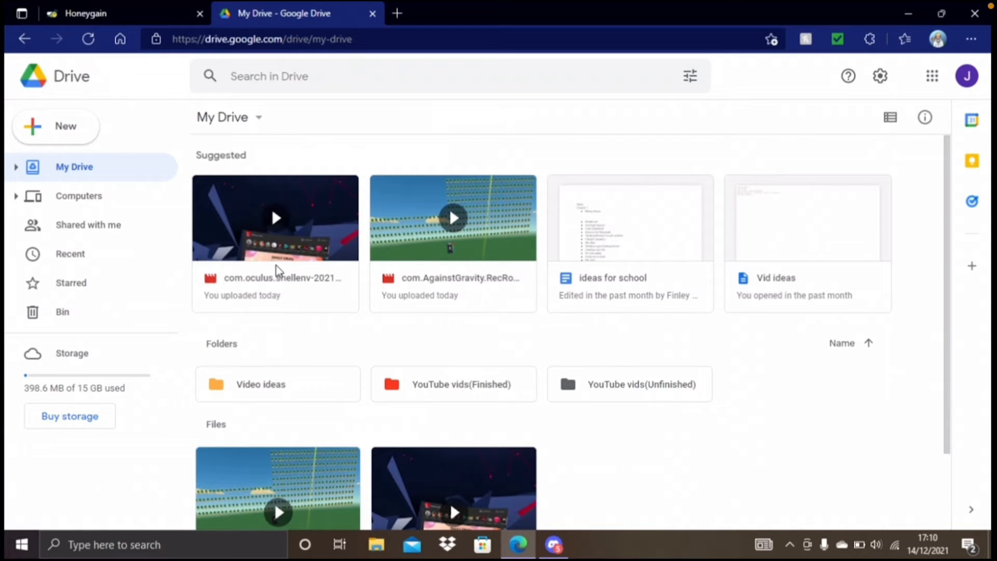
# Download the 181MB shellenv recording to the PC, choosing Download anyway at the virus-scan warning
pyautogui.rightClick(275, 218)
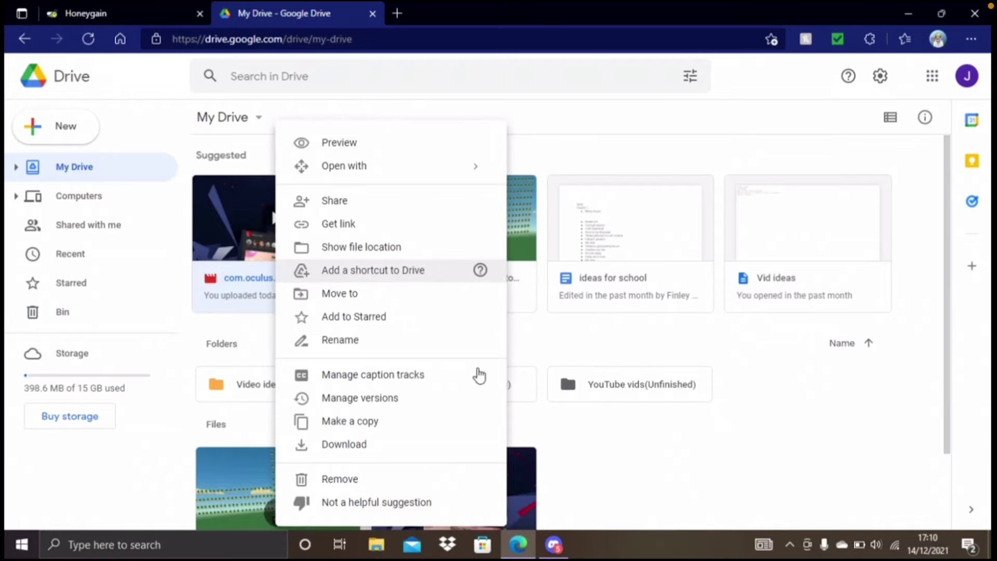
pyautogui.moveTo(360, 436)
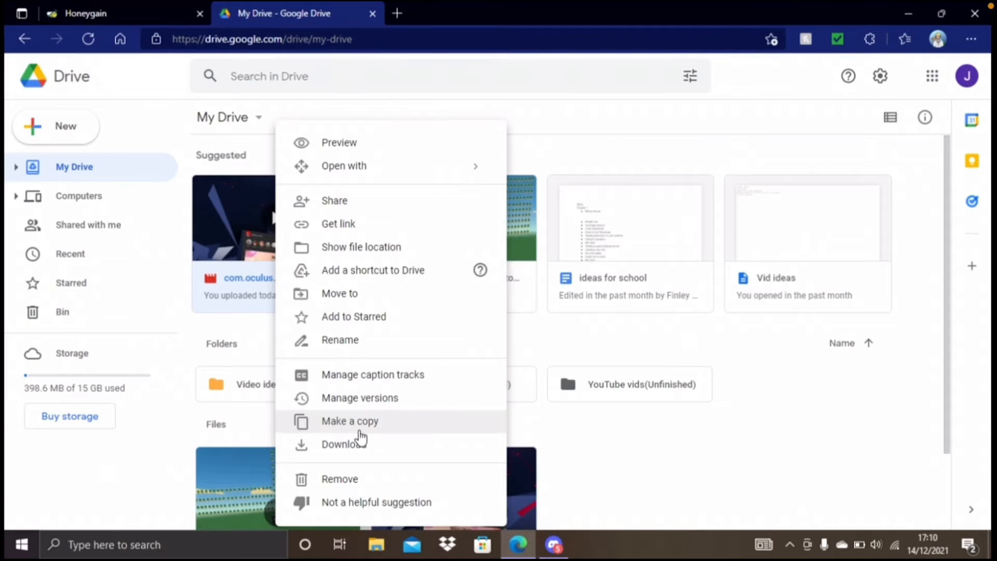
pyautogui.moveTo(363, 444)
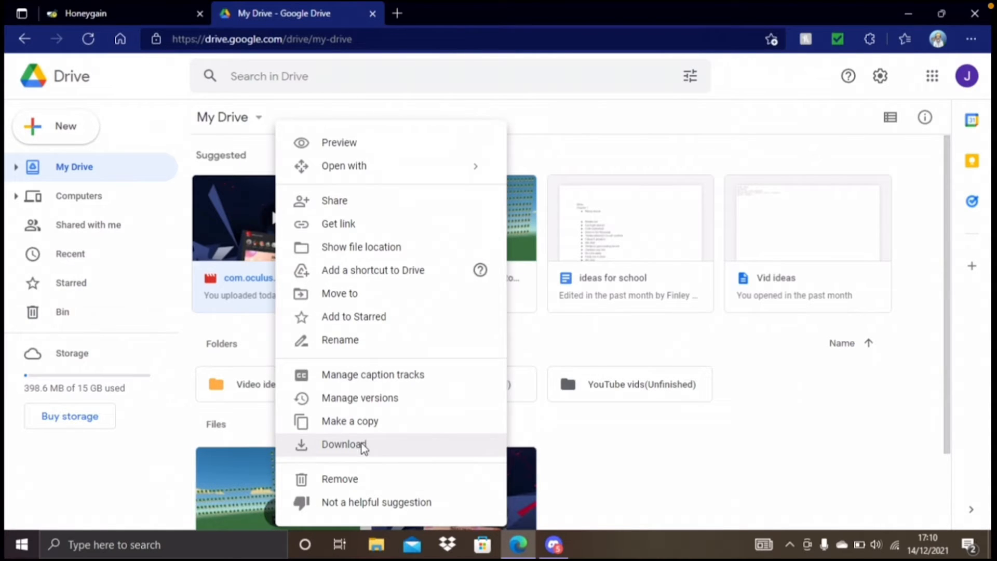
pyautogui.click(343, 444)
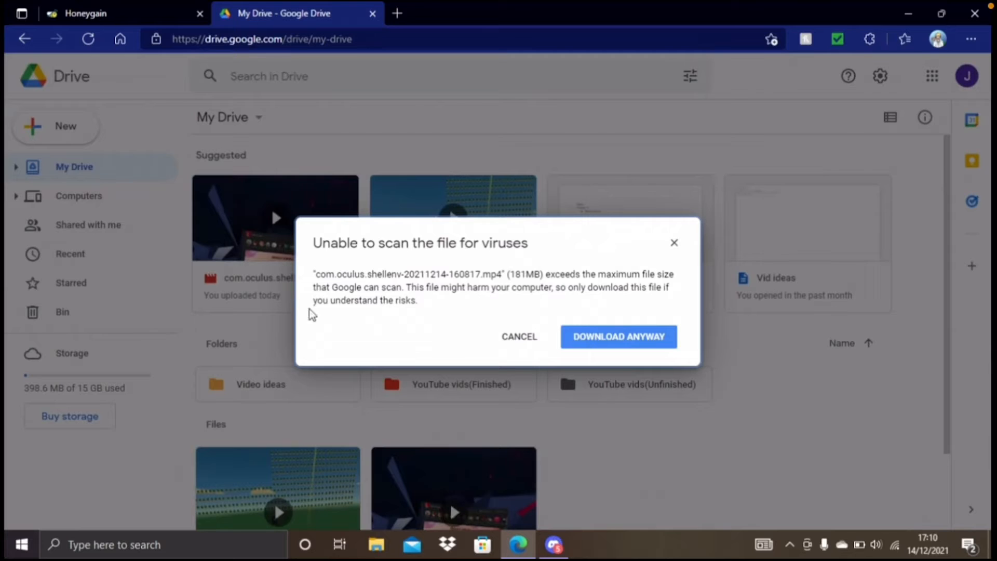
pyautogui.moveTo(362, 335)
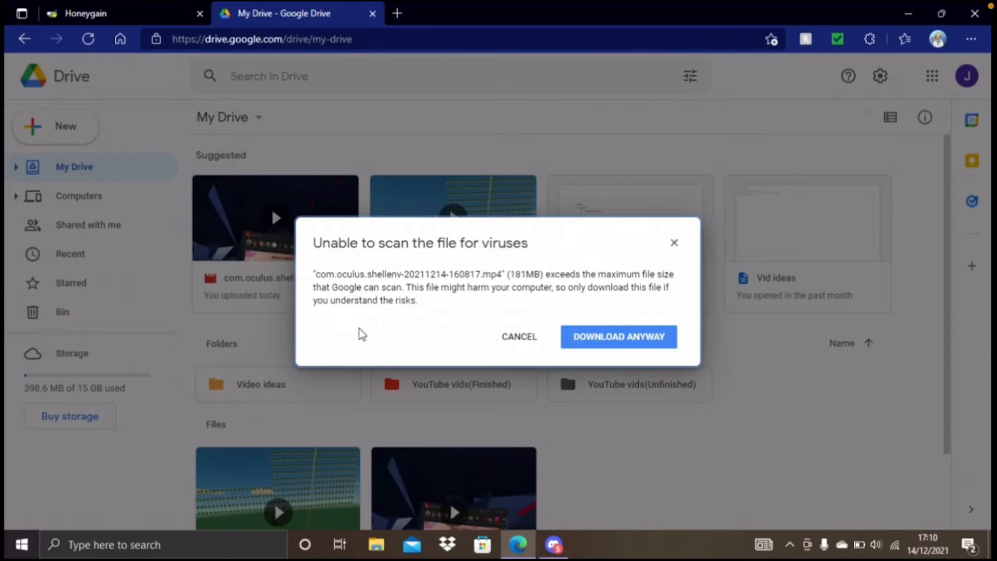
pyautogui.doubleClick(524, 274)
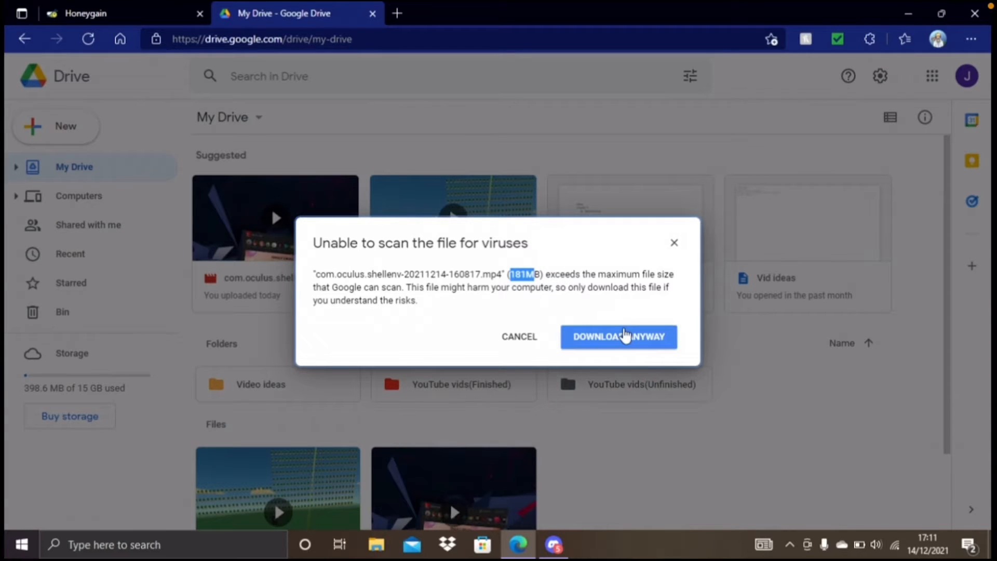
pyautogui.click(618, 336)
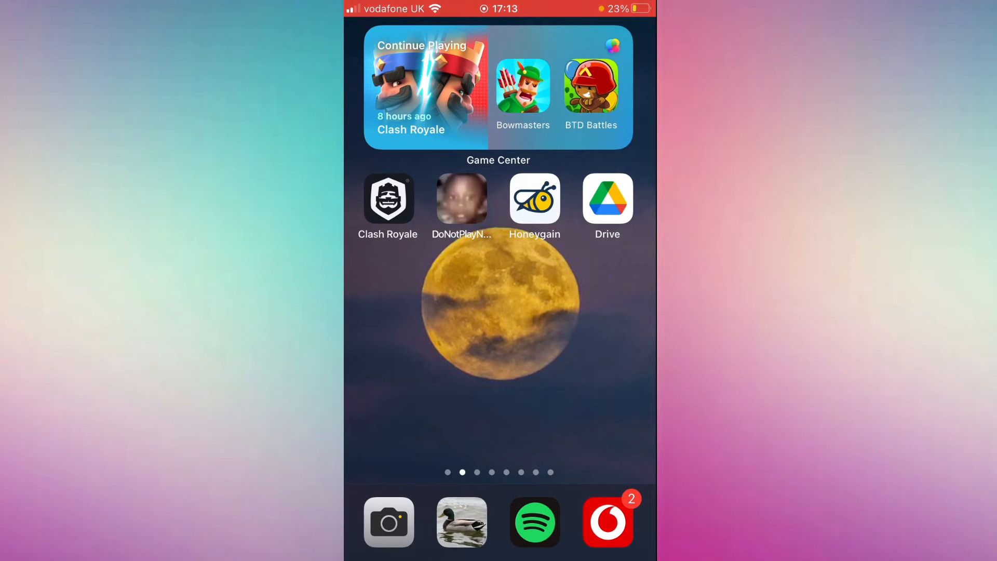
# Launch the Drive app from the iPhone home screen
pyautogui.click(606, 198)
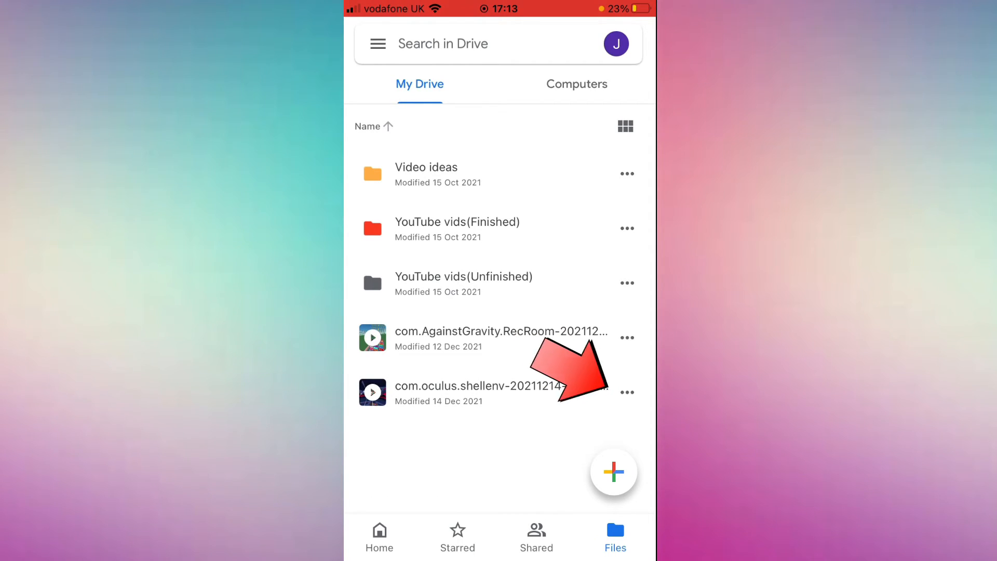
# Send a copy of the shellenv recording out of Drive and choose Save Video on the iPhone
pyautogui.click(626, 393)
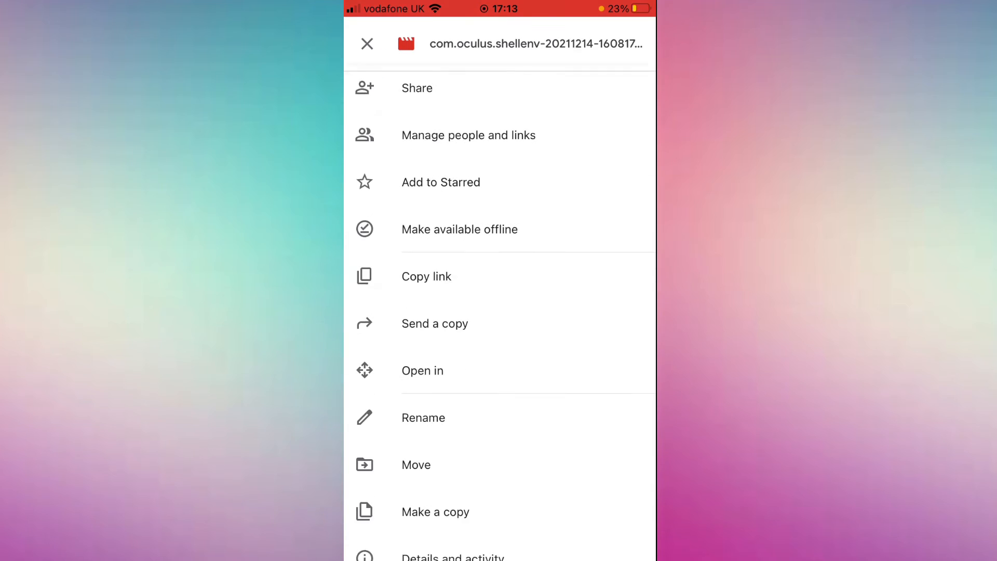
pyautogui.scroll(3)
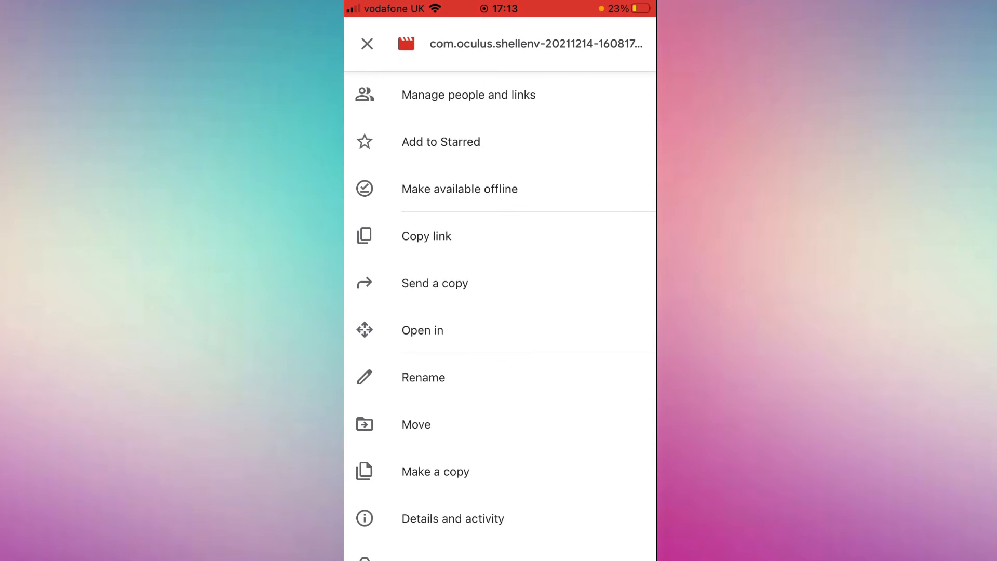
pyautogui.click(367, 44)
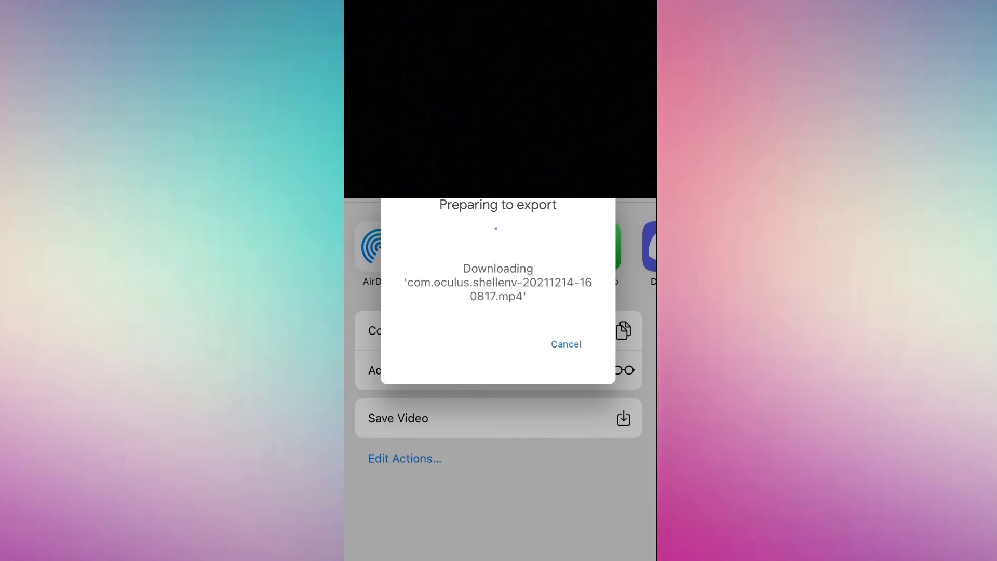
pyautogui.click(566, 344)
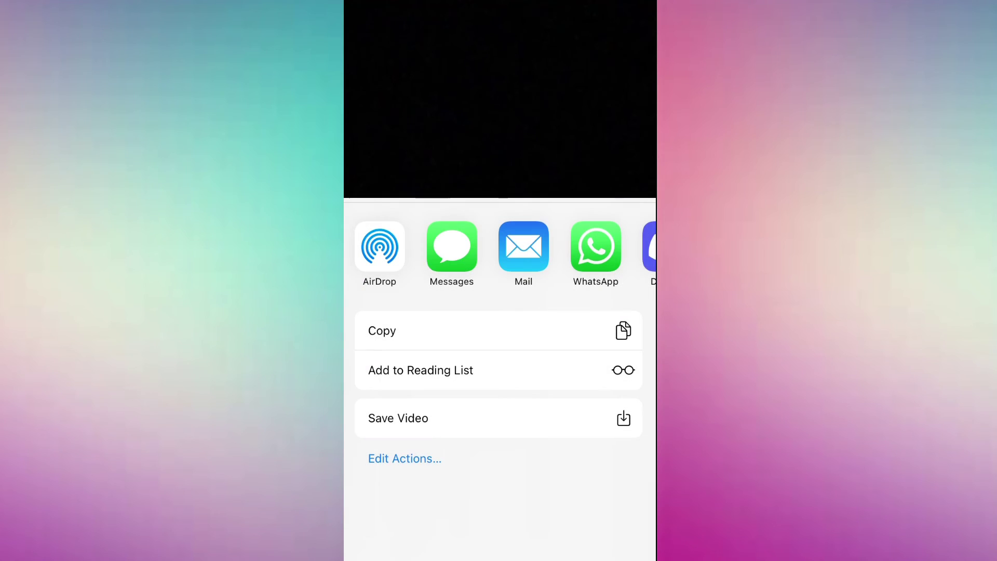